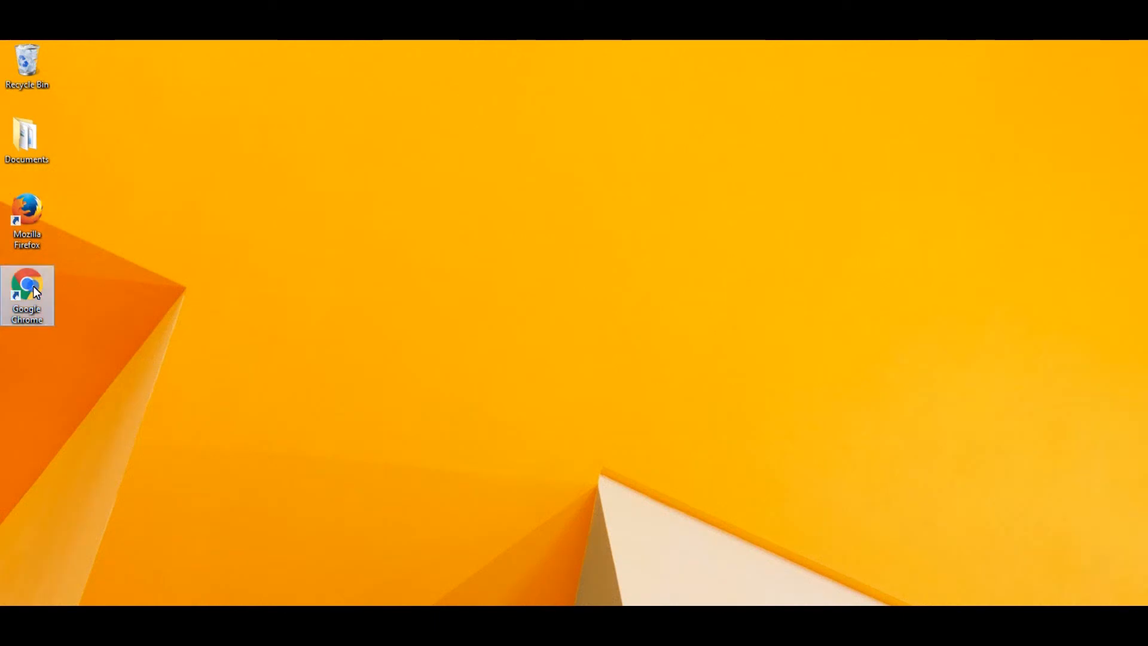
Launch Chrome and load the router setup page at 192.168.8.1 via the Medialink WiFi suggestion
double_click(27, 293)
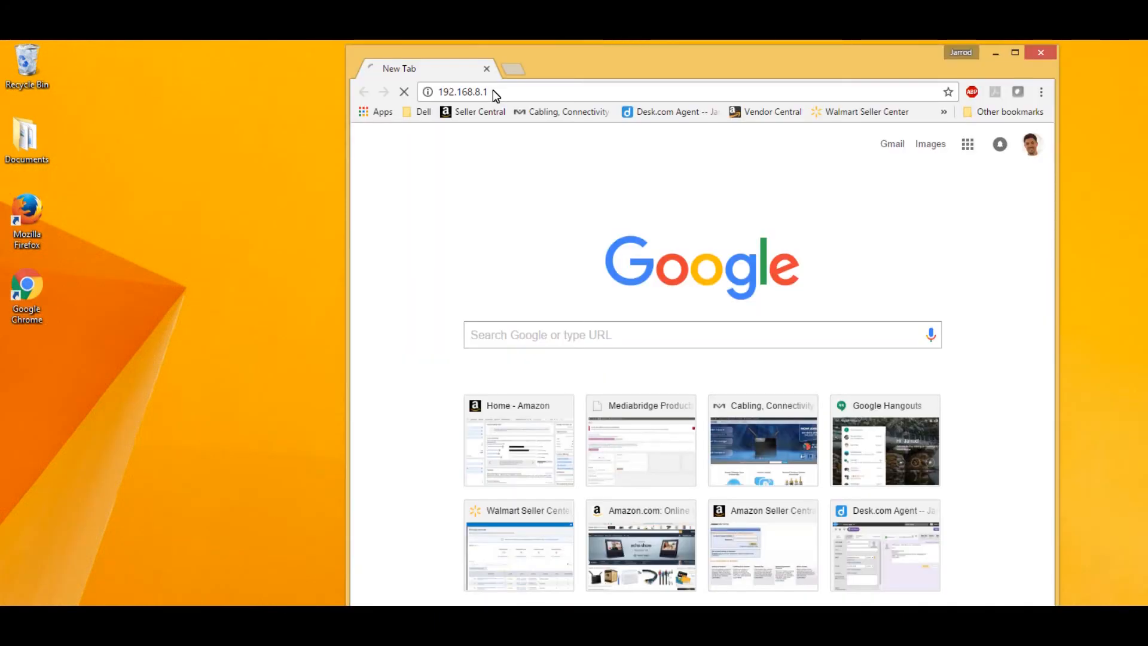
left_click(461, 93)
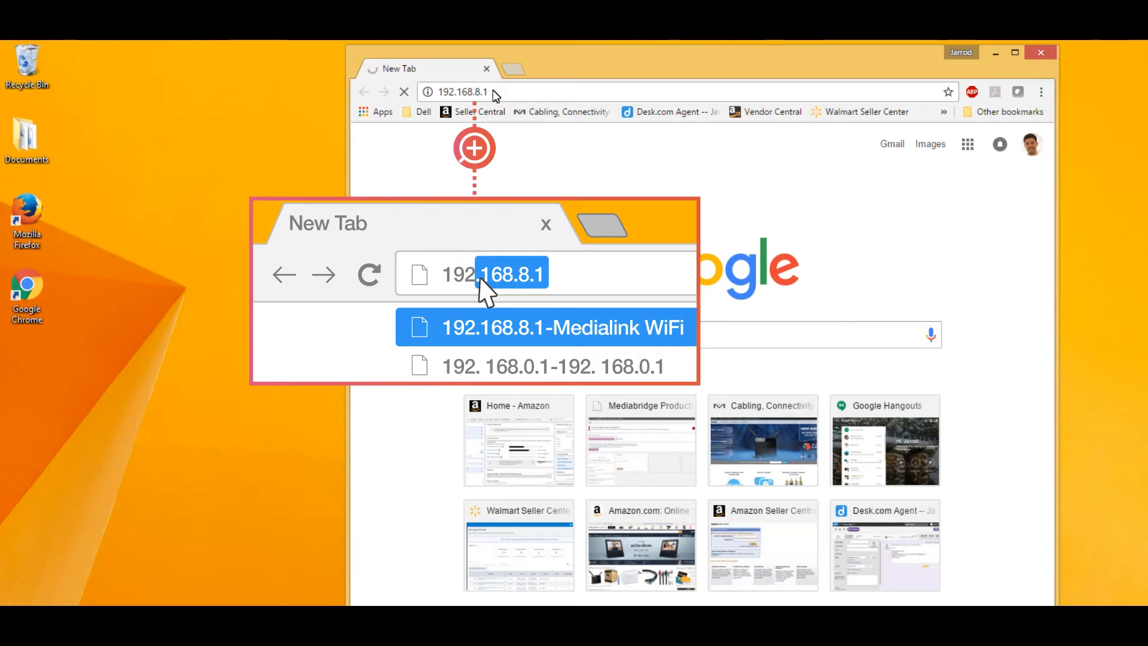
left_click(562, 328)
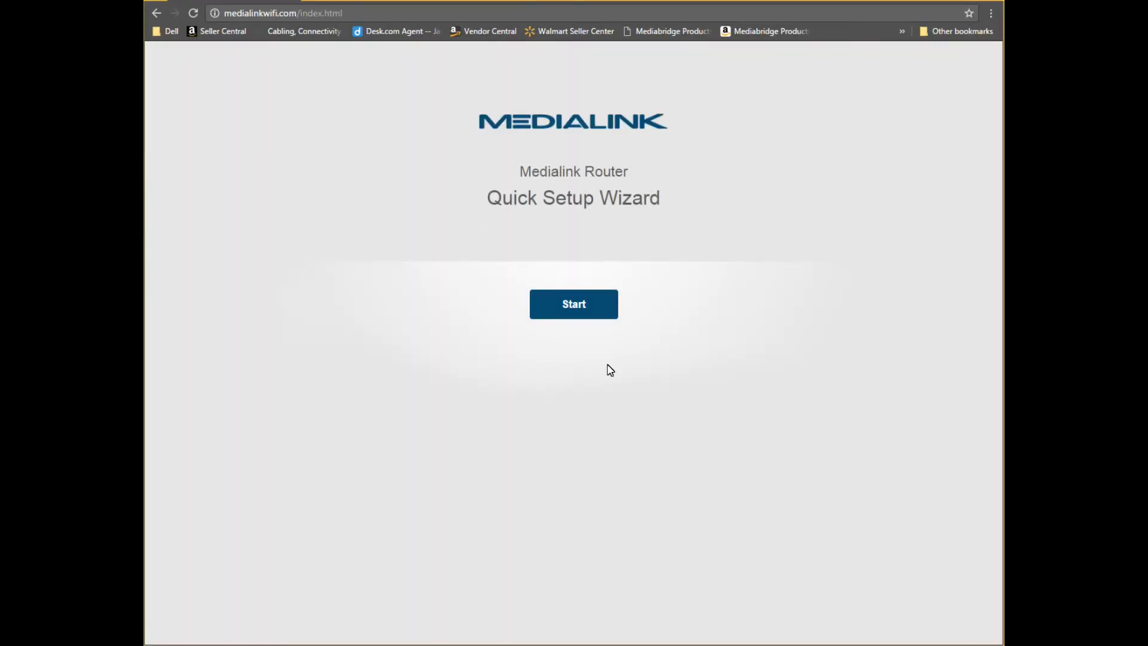
mouse_move(573, 313)
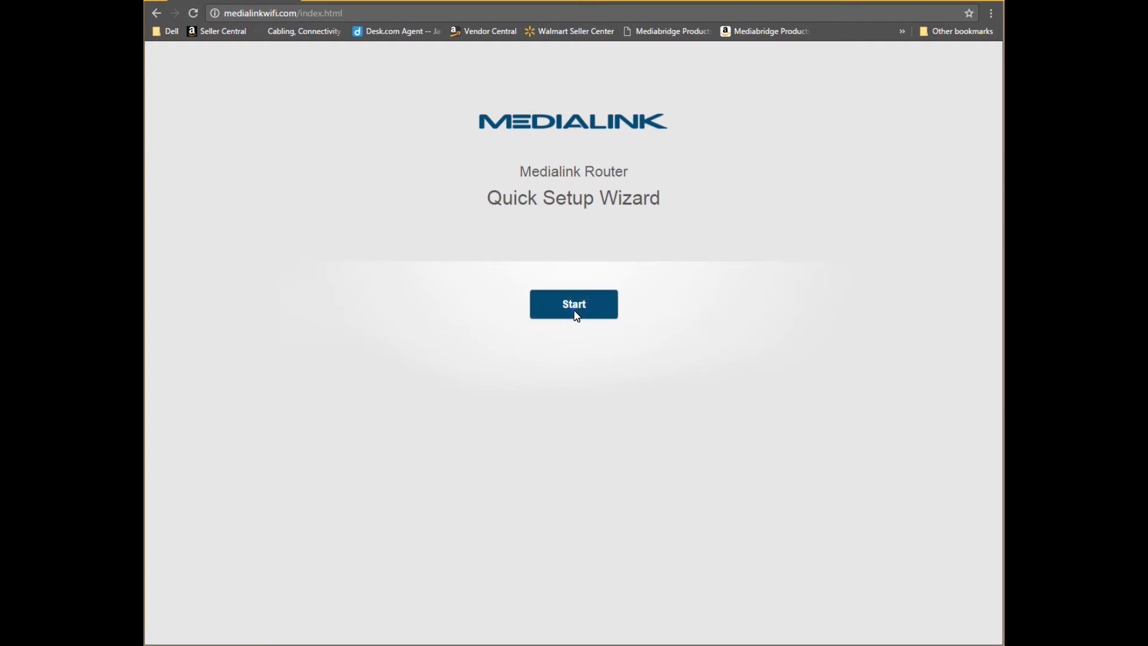
Start the Quick Setup Wizard and skip the Ethernet cable step to reach Wireless Settings
left_click(573, 303)
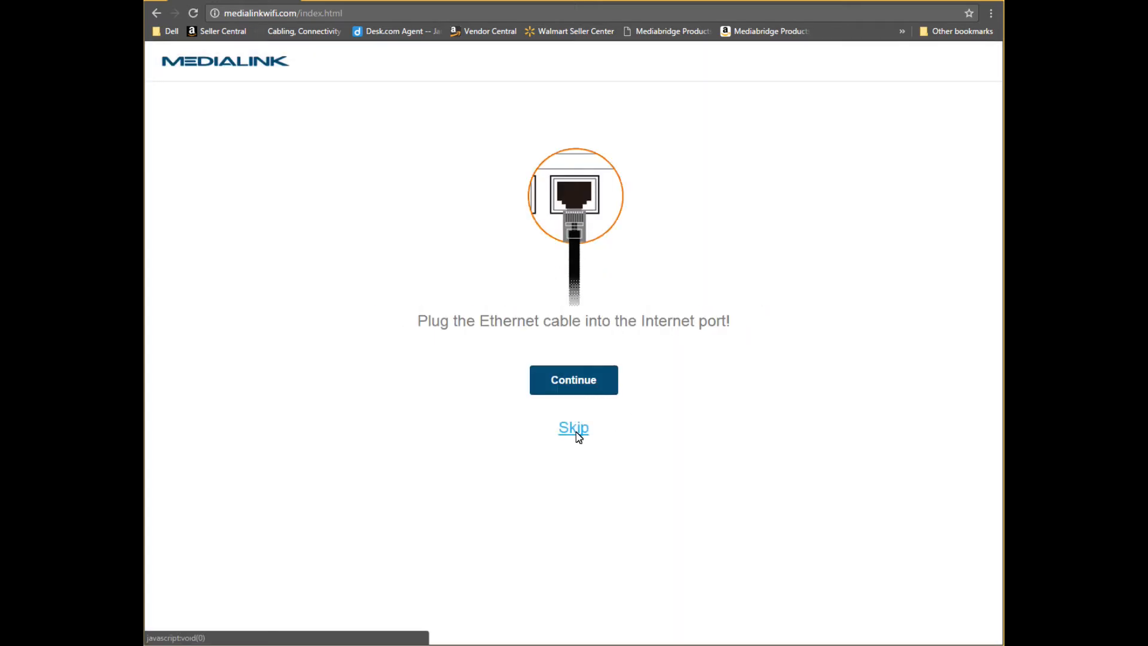
left_click(573, 428)
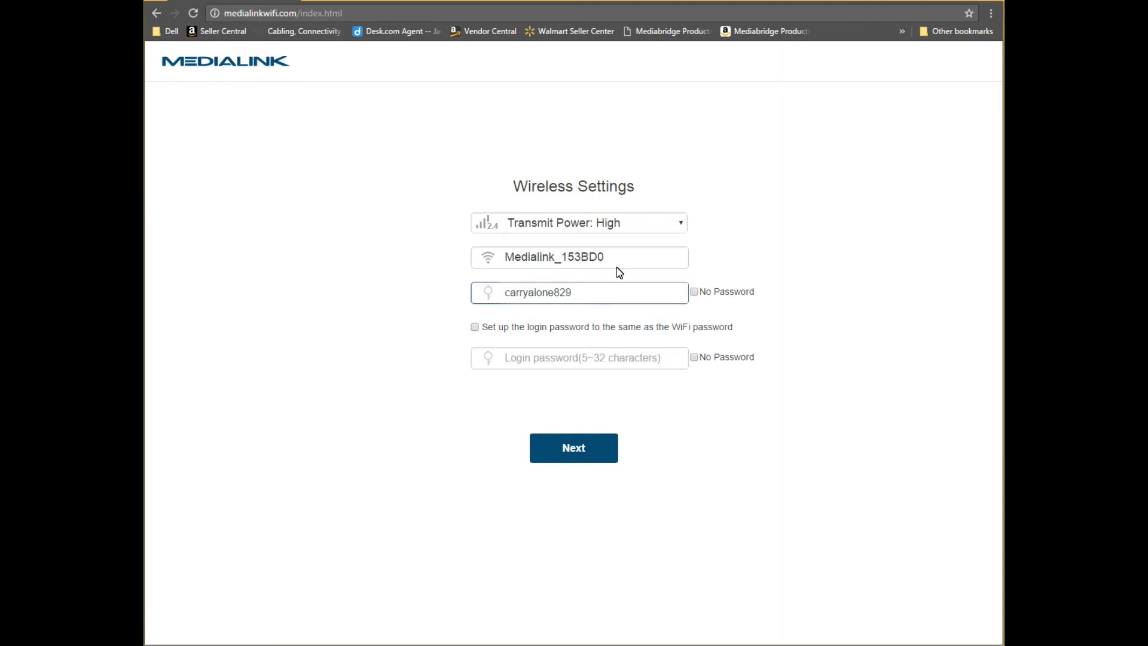
left_click(579, 257)
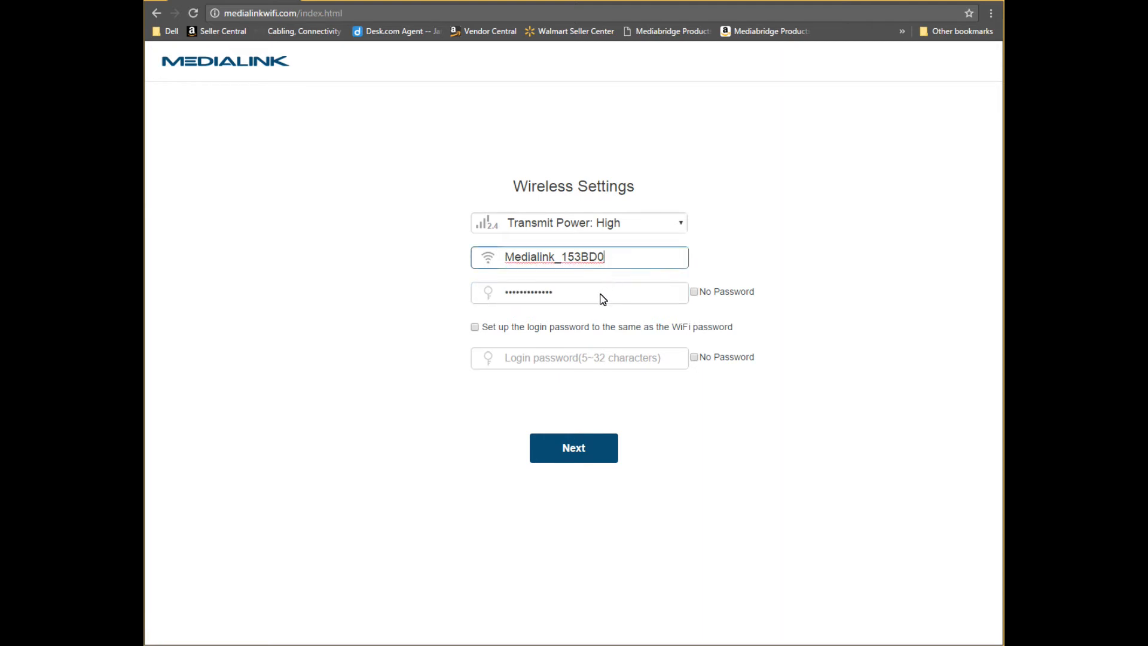
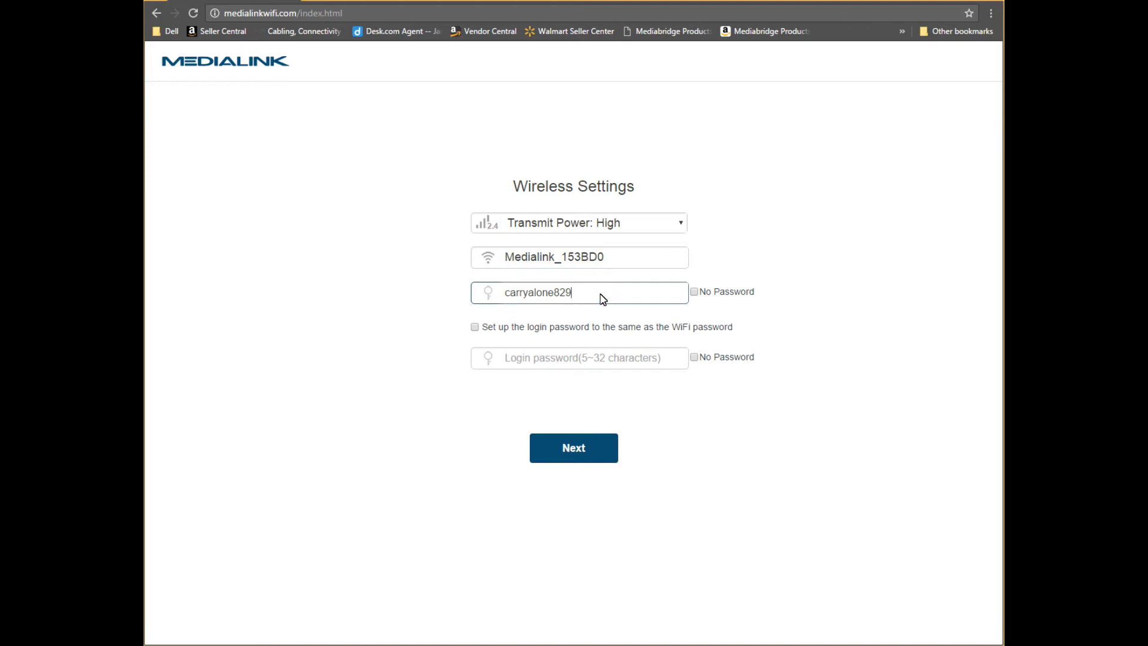
mouse_move(475, 326)
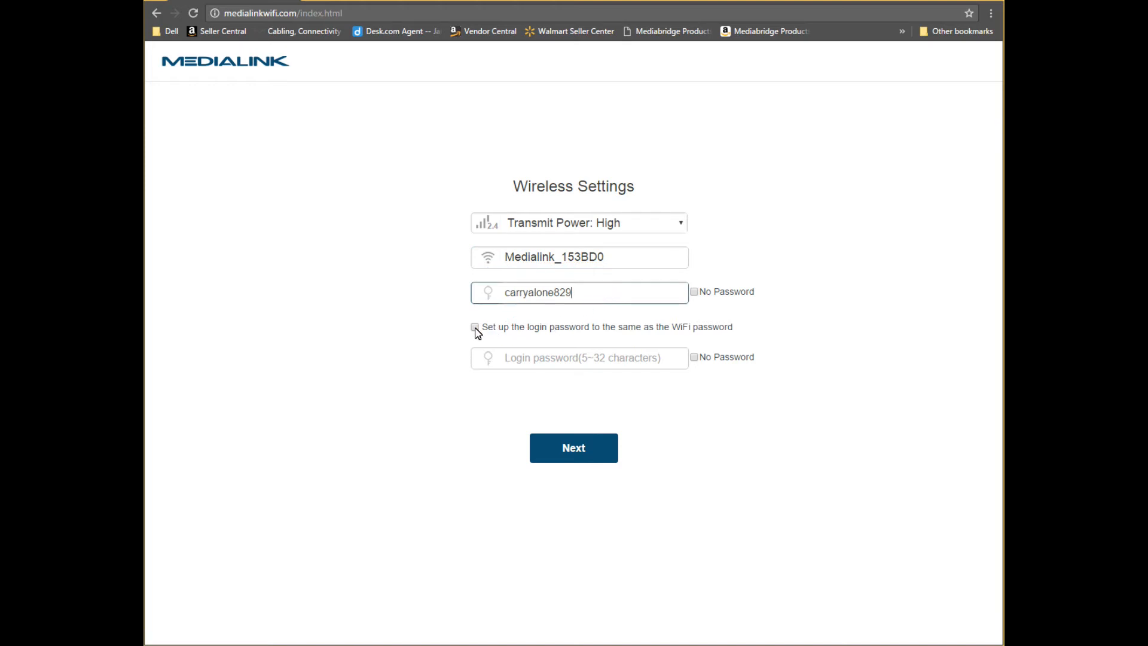
left_click(475, 328)
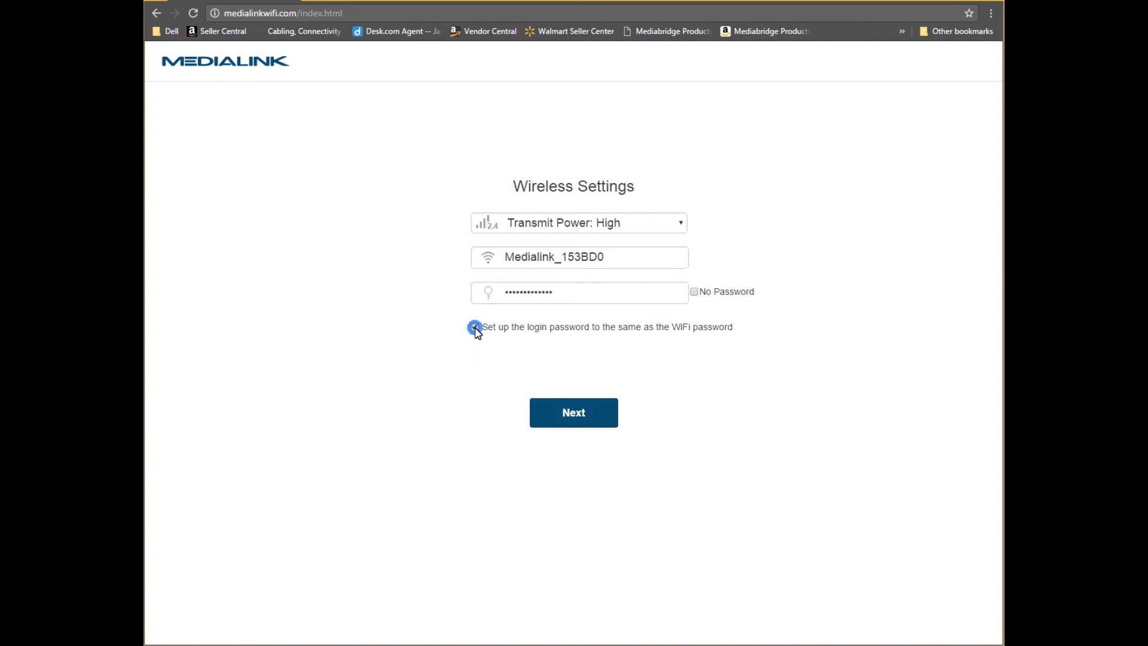
left_click(473, 326)
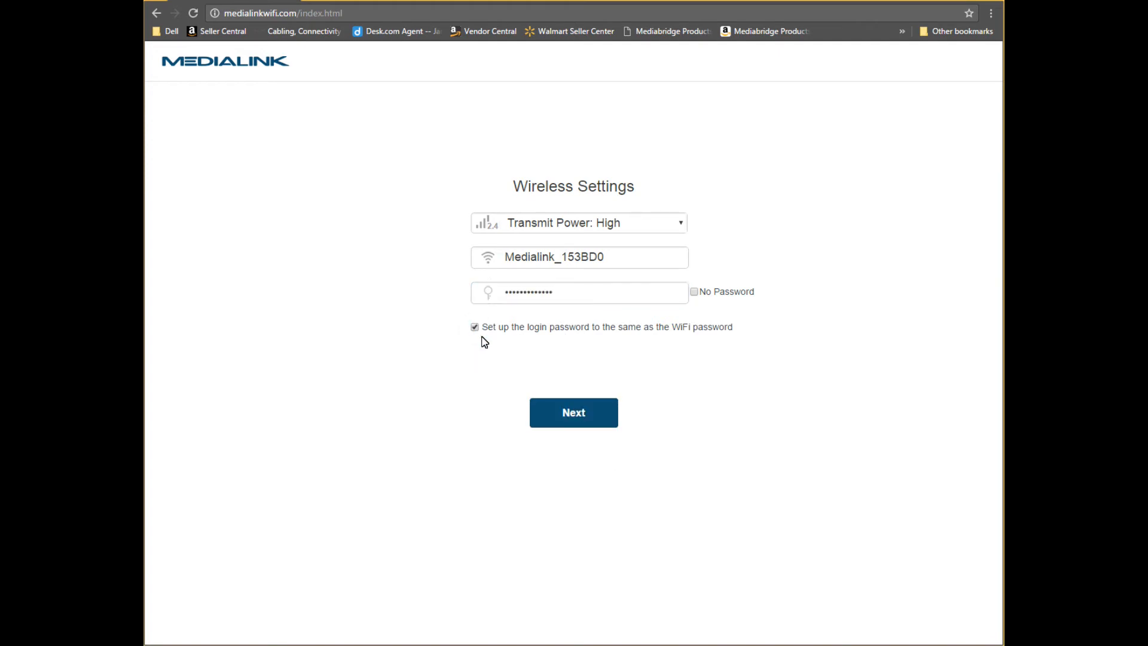
left_click(573, 413)
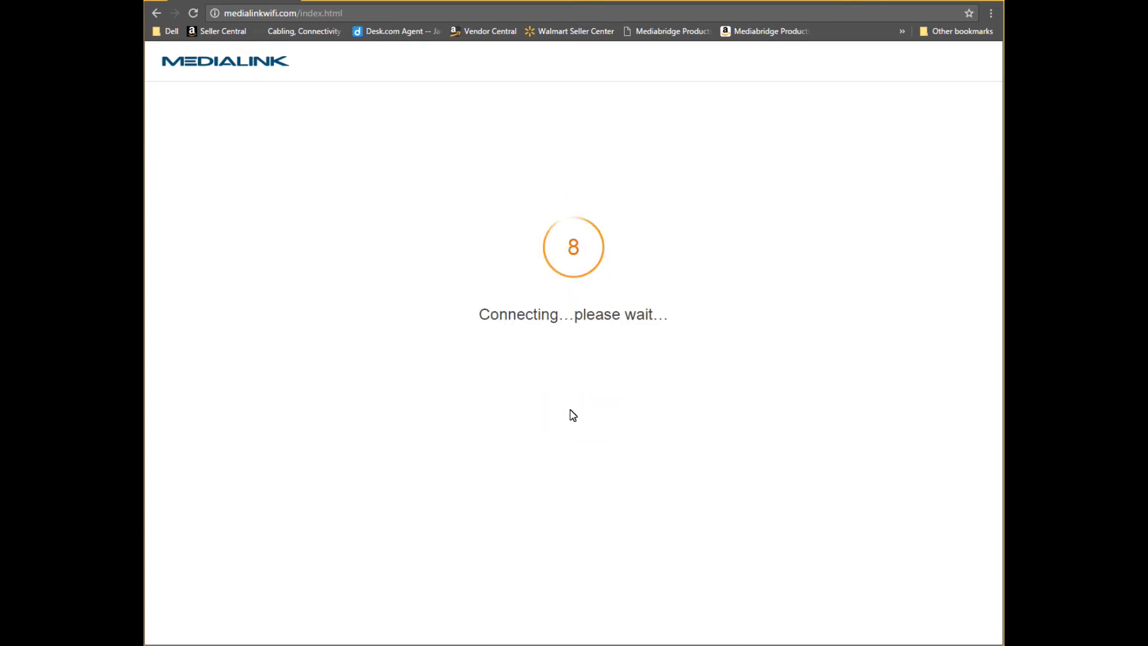
mouse_move(441, 229)
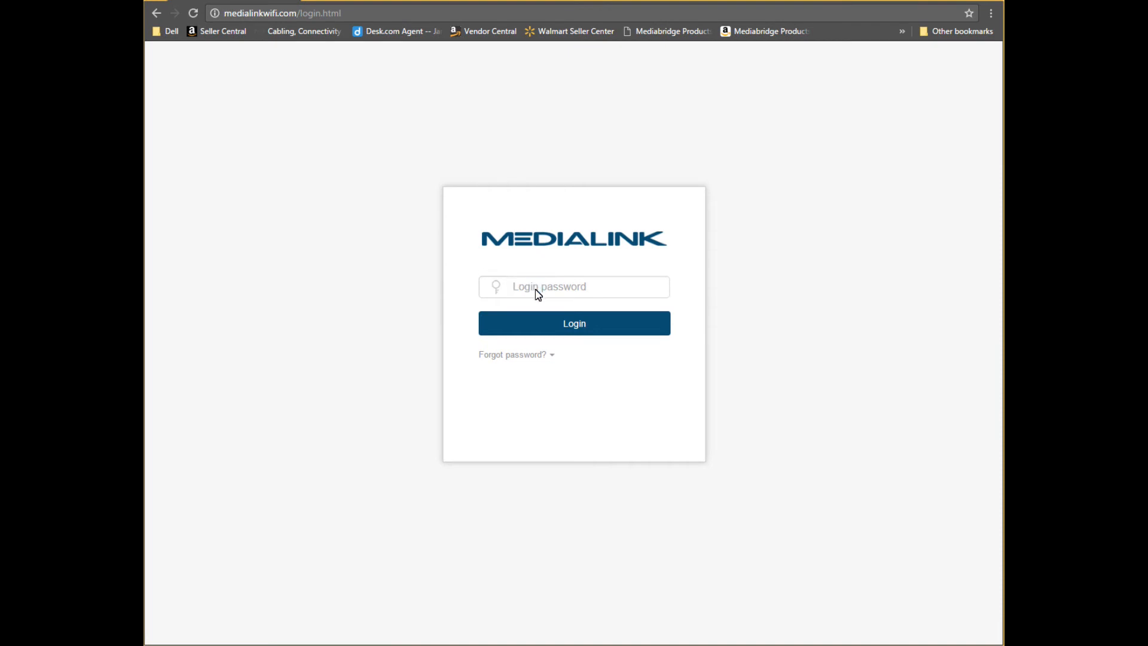
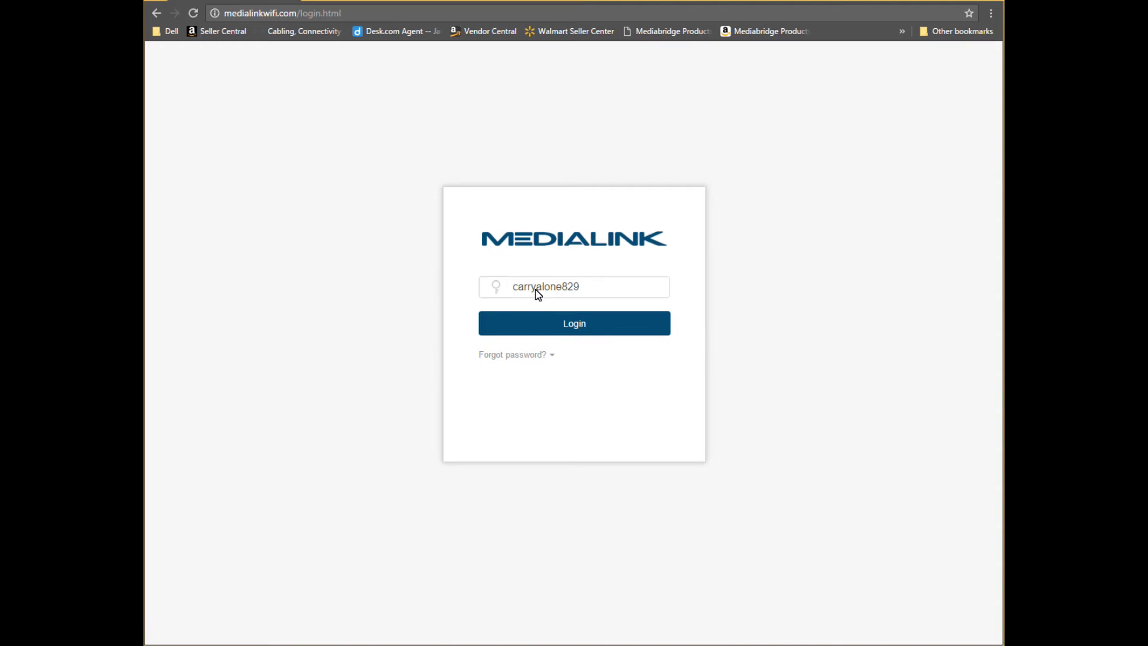
left_click(574, 323)
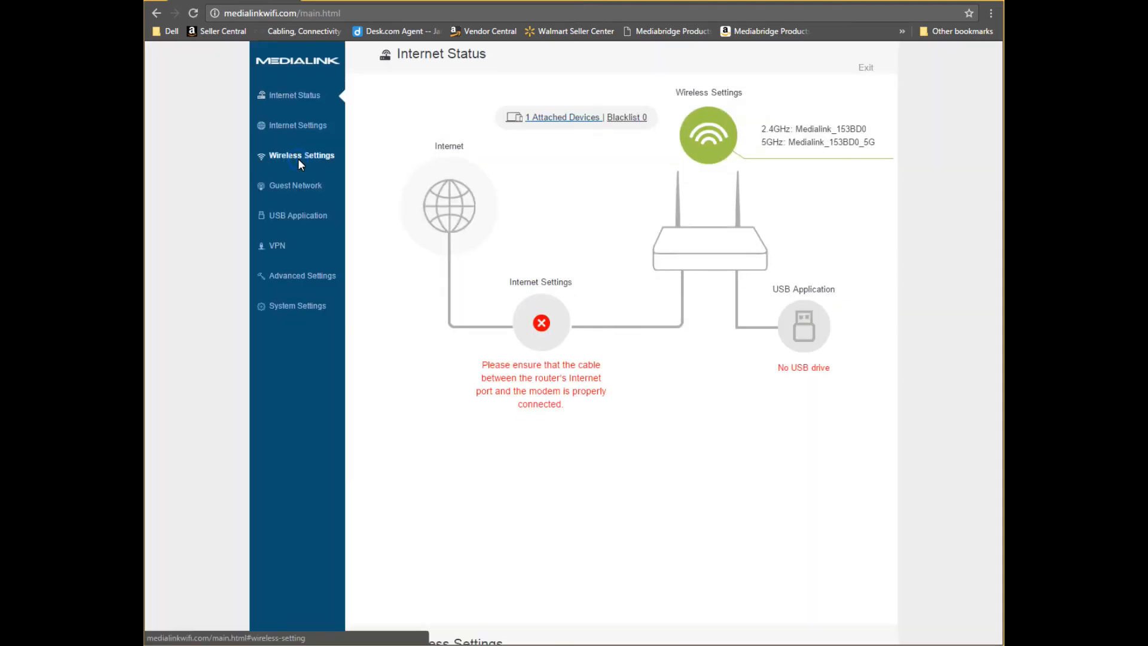
Enable Wireless Repeating and select Universal Repeater mode
left_click(301, 156)
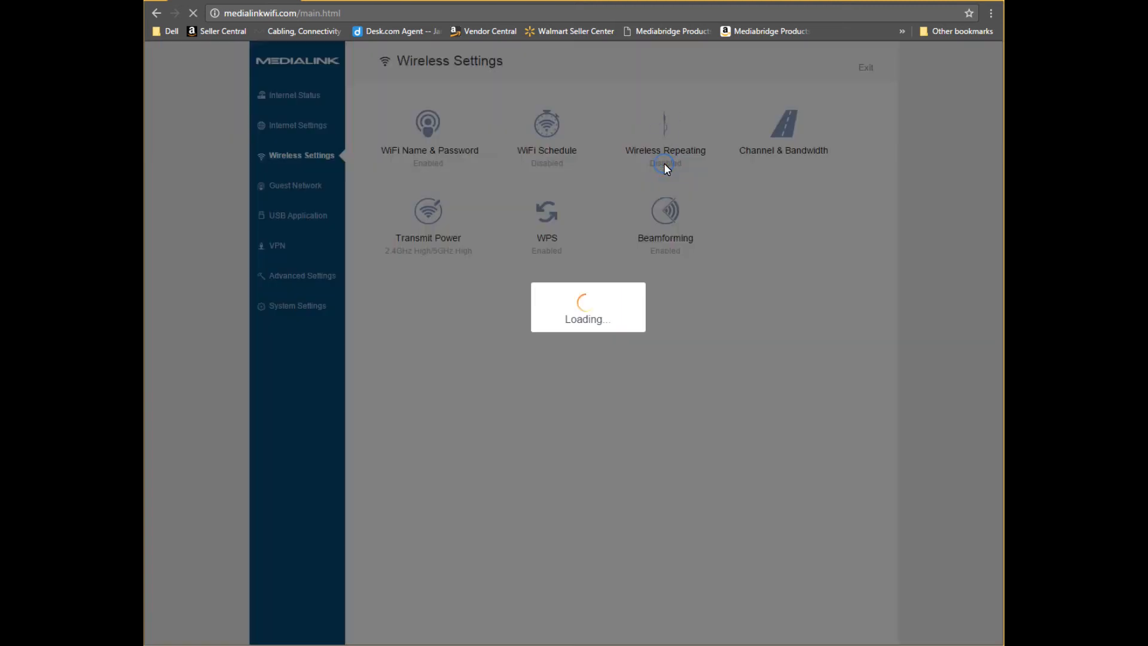
left_click(665, 135)
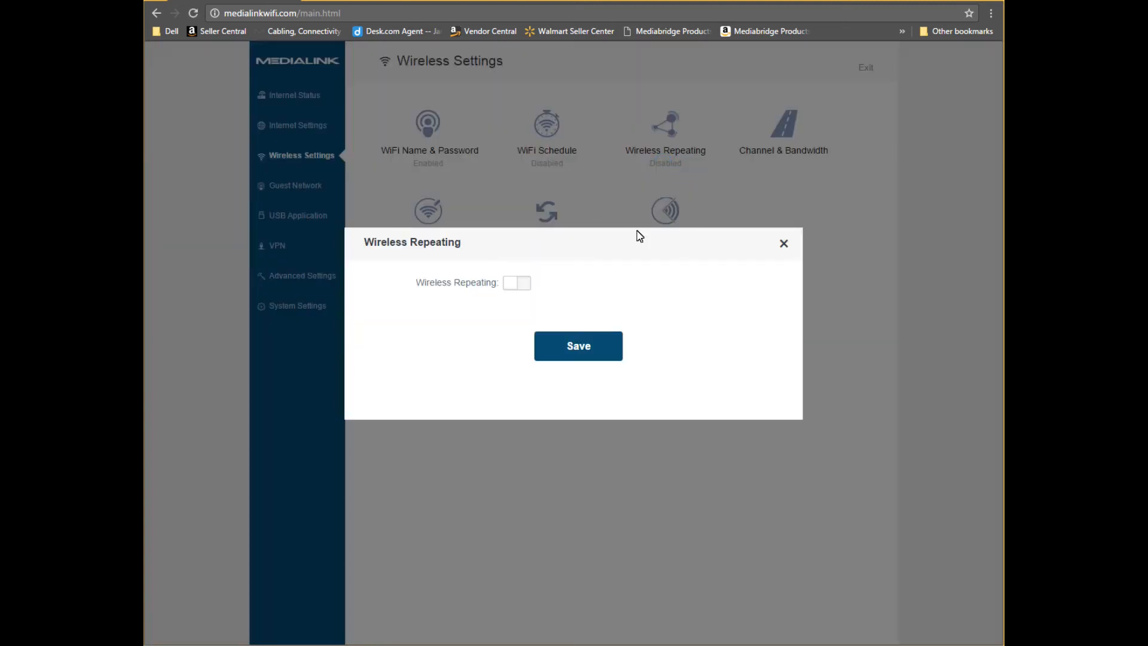
left_click(517, 282)
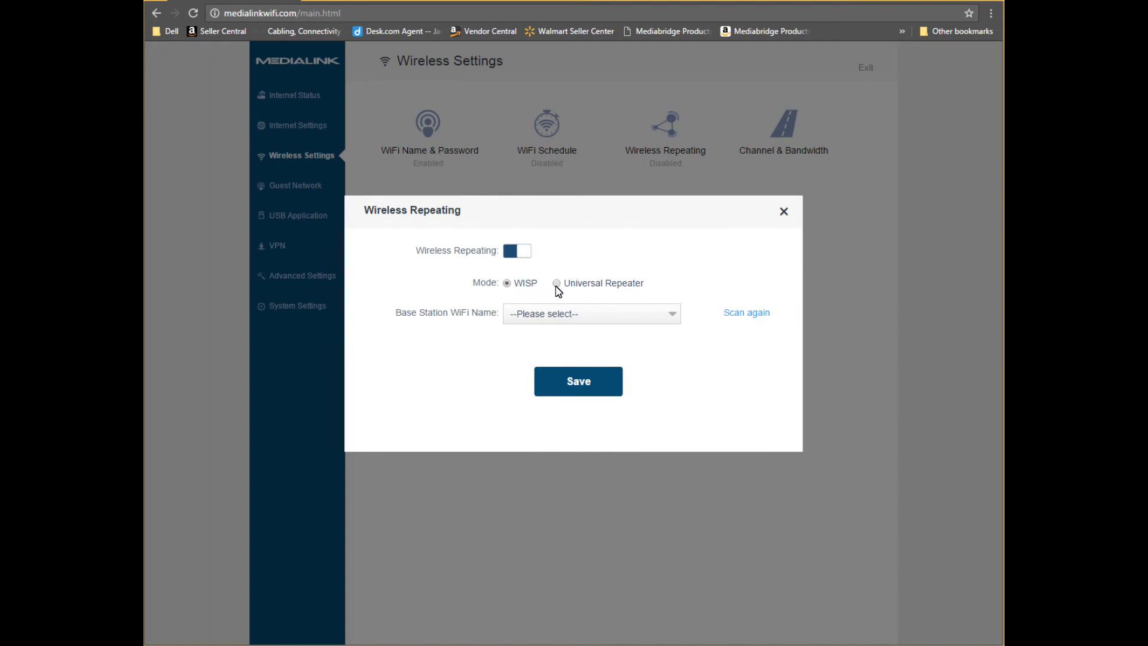
left_click(556, 284)
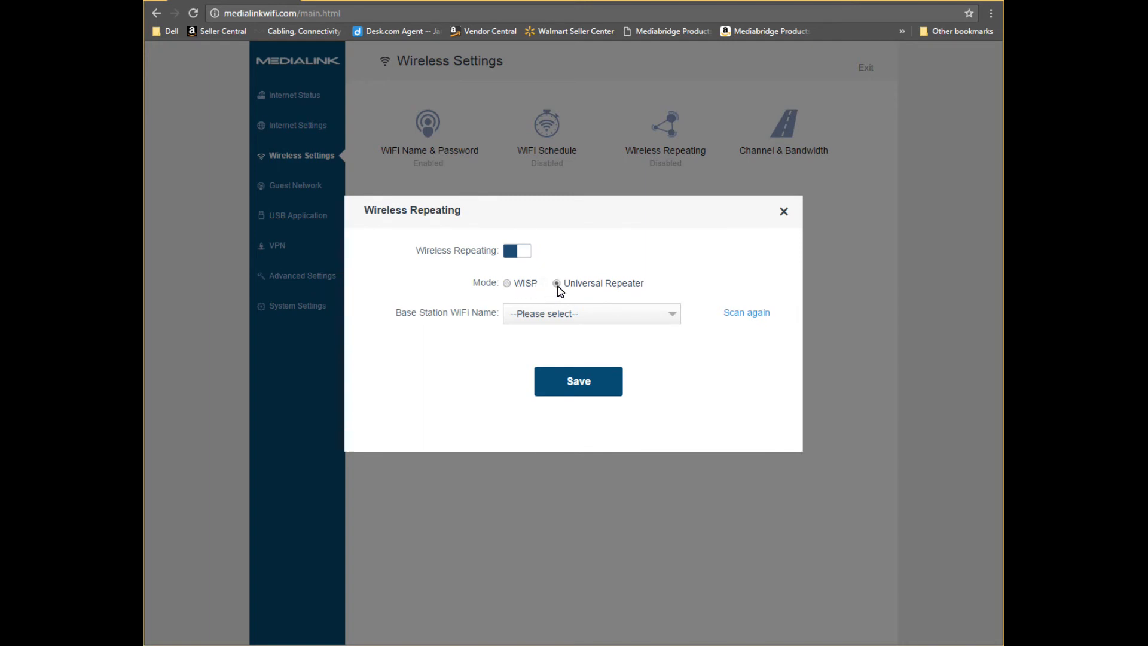
left_click(589, 313)
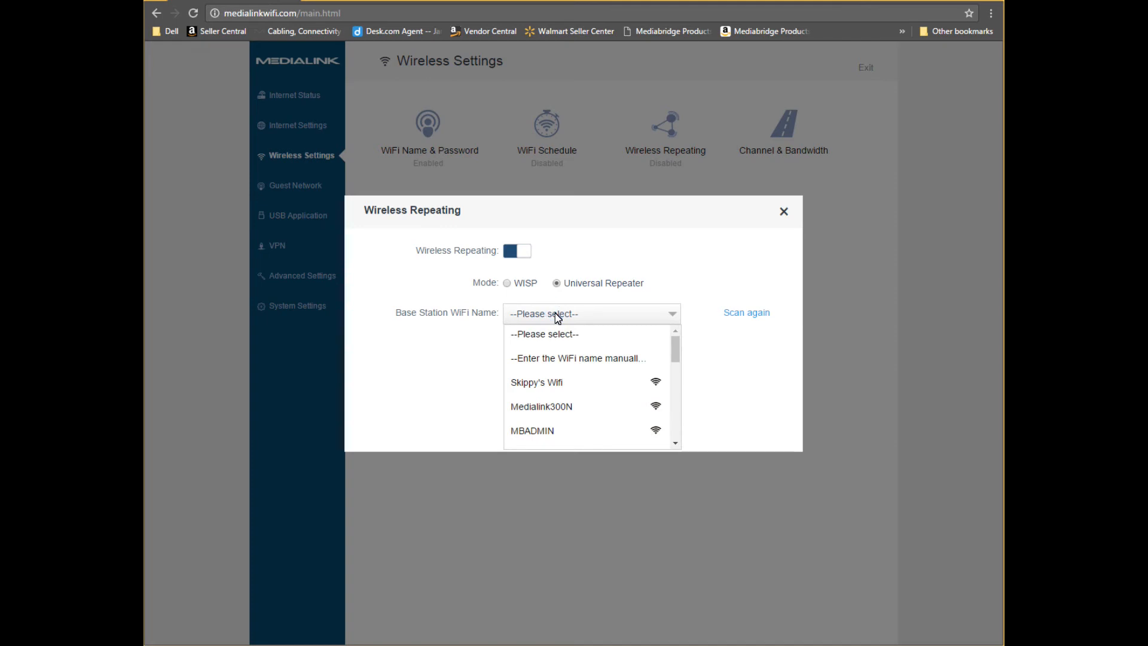
left_click(541, 407)
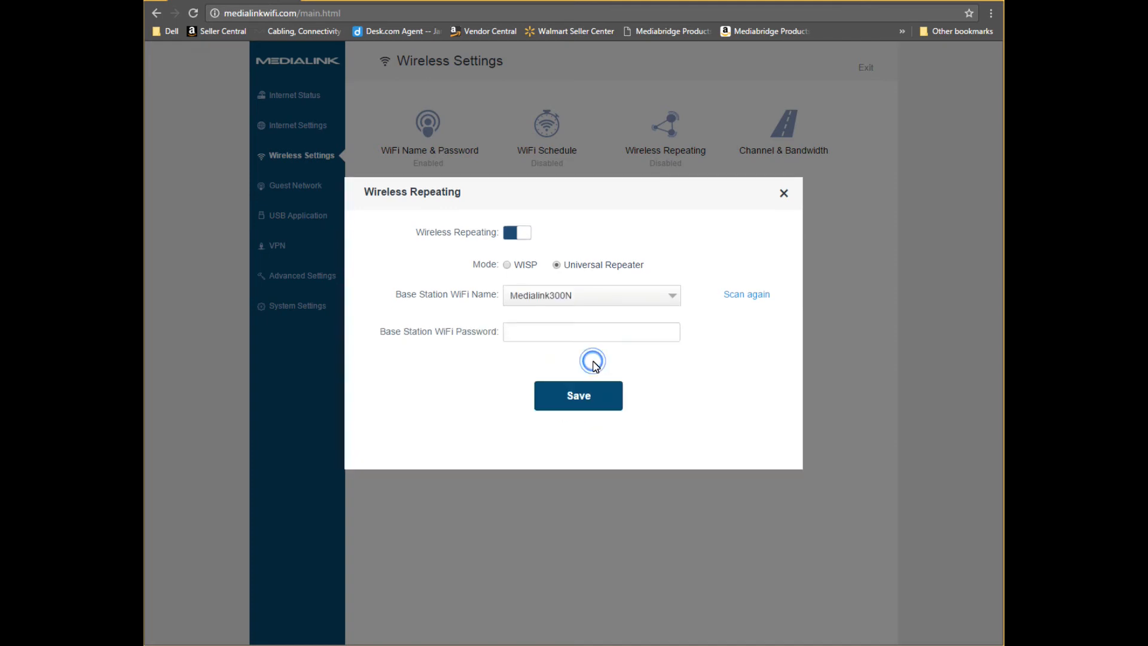
left_click(591, 331)
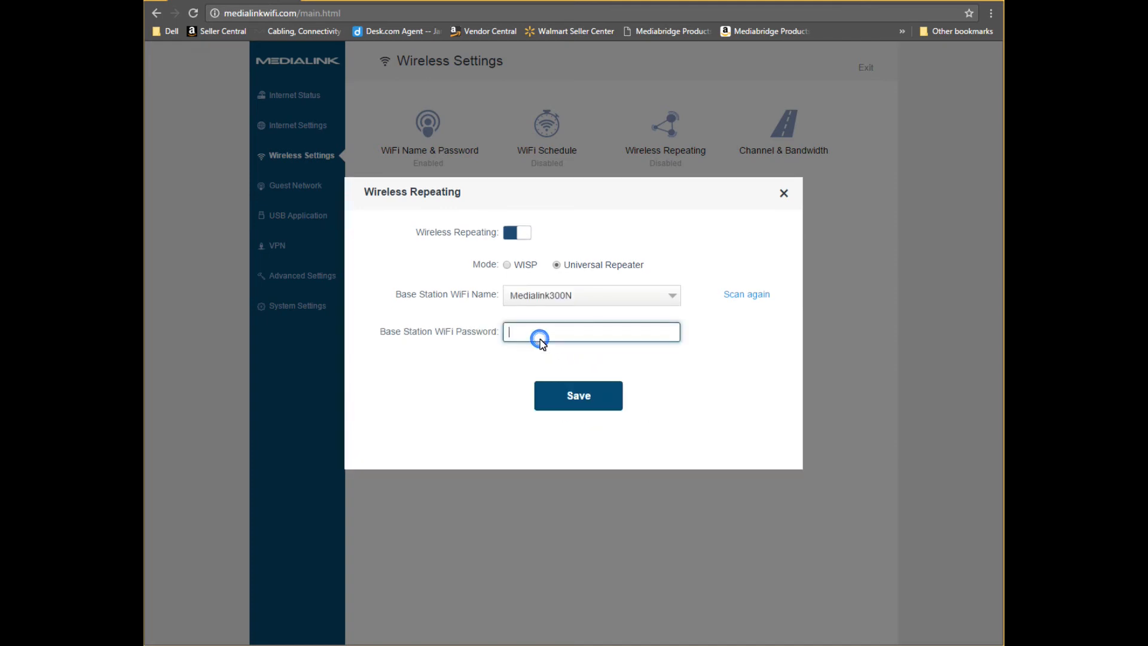
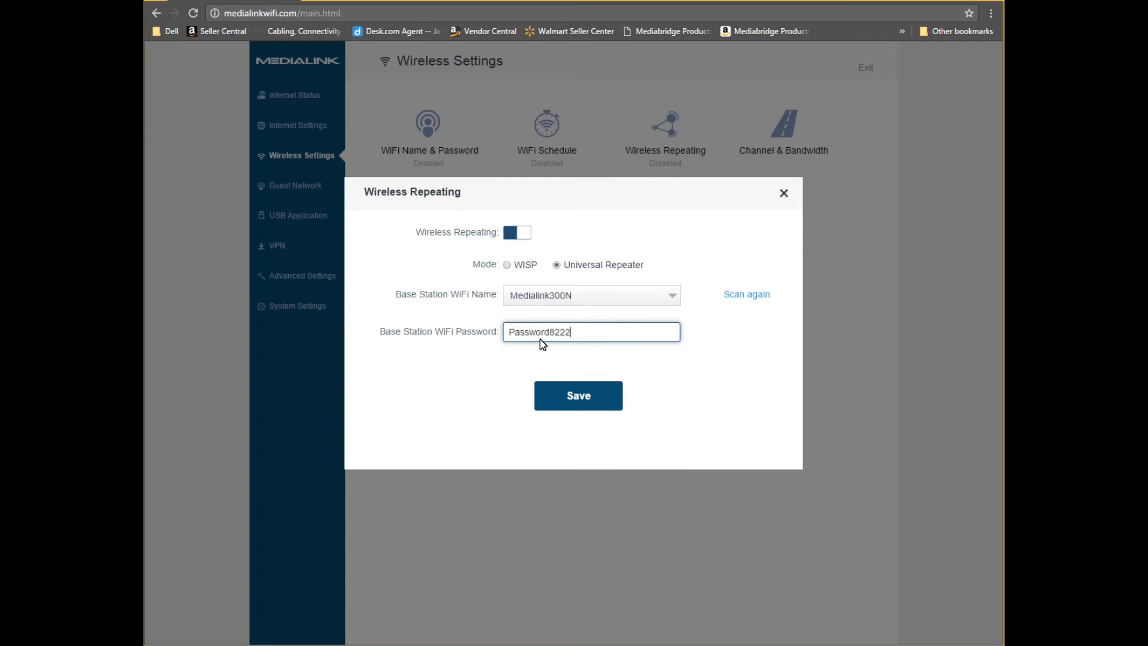
left_click(578, 396)
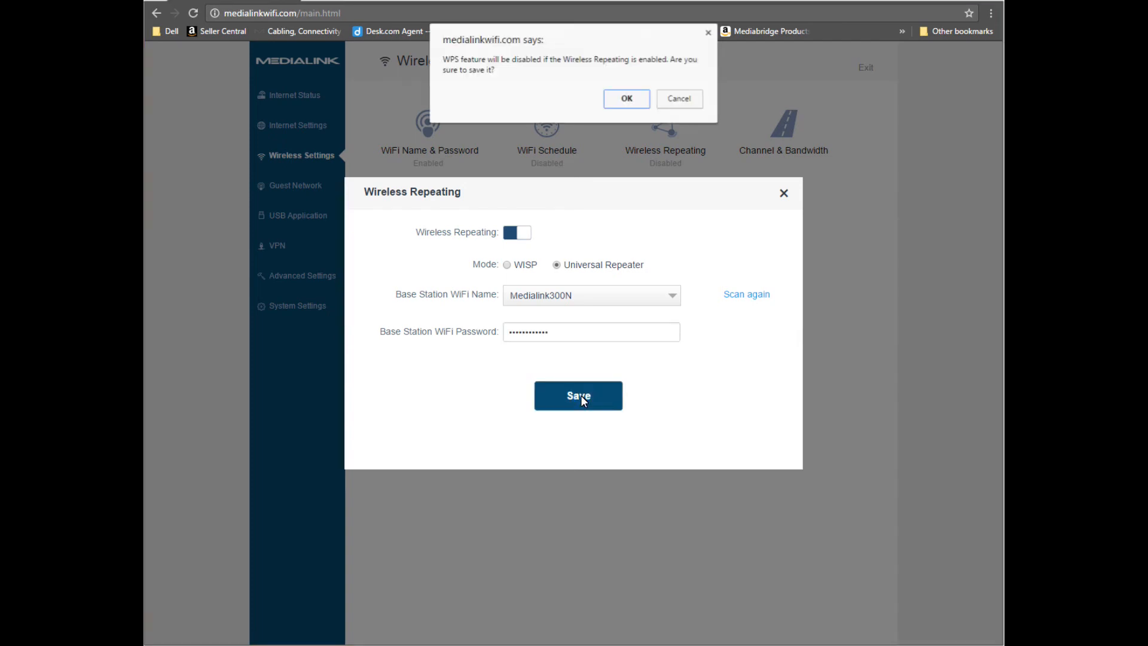
mouse_move(625, 98)
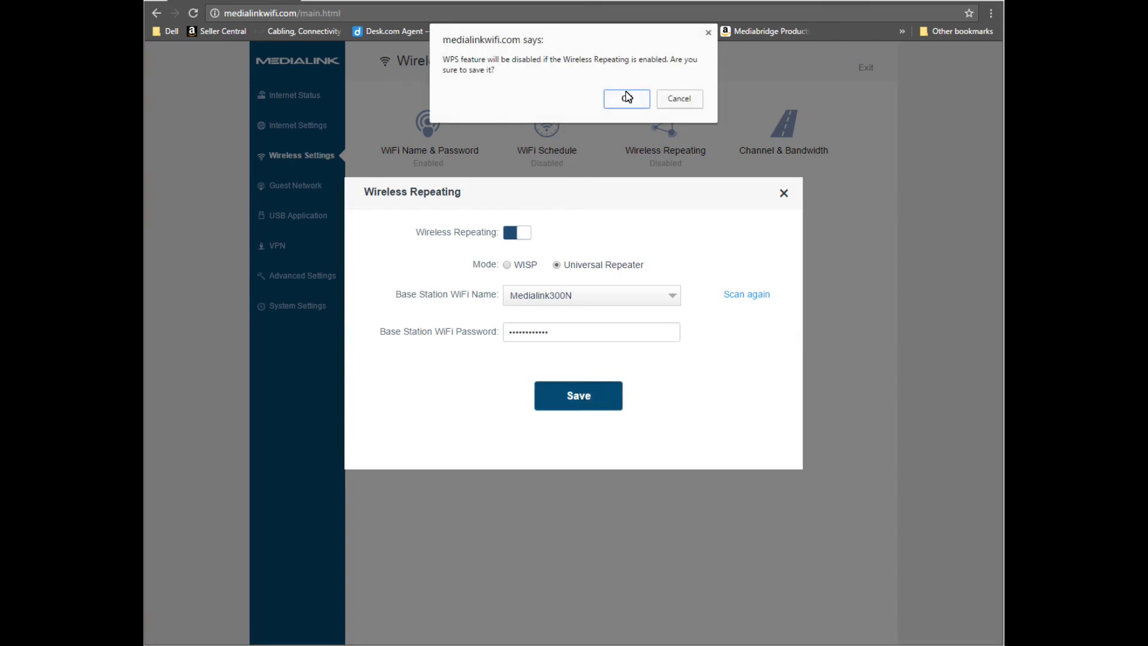
mouse_move(607, 91)
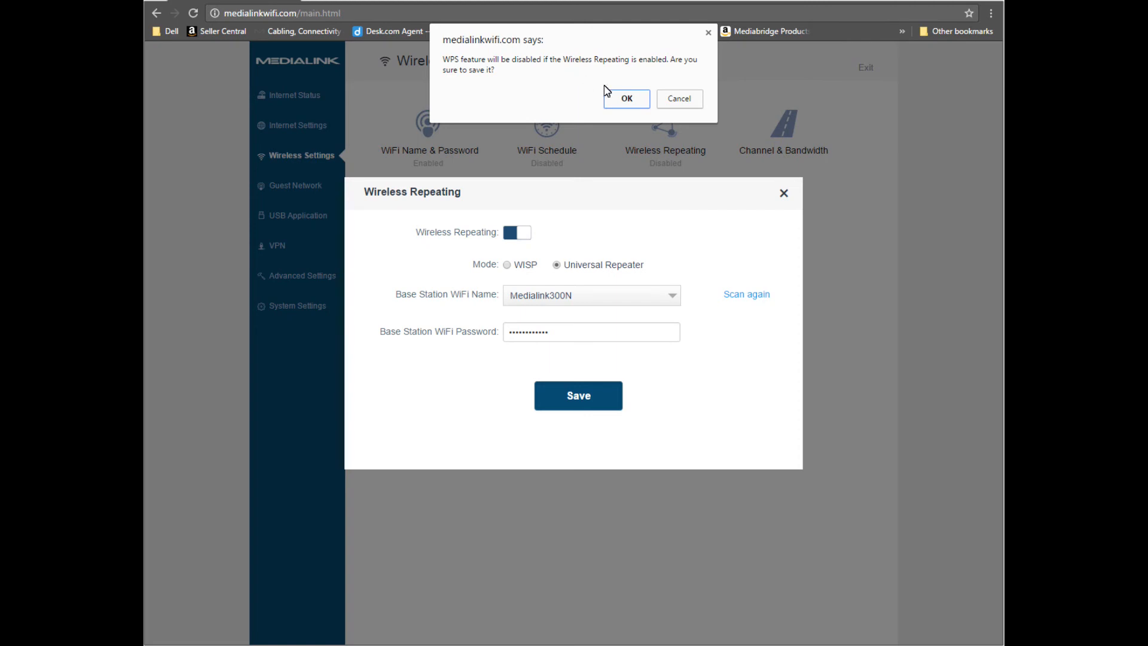
Accept the WPS-disable warning and confirm rebooting the router now
left_click(625, 99)
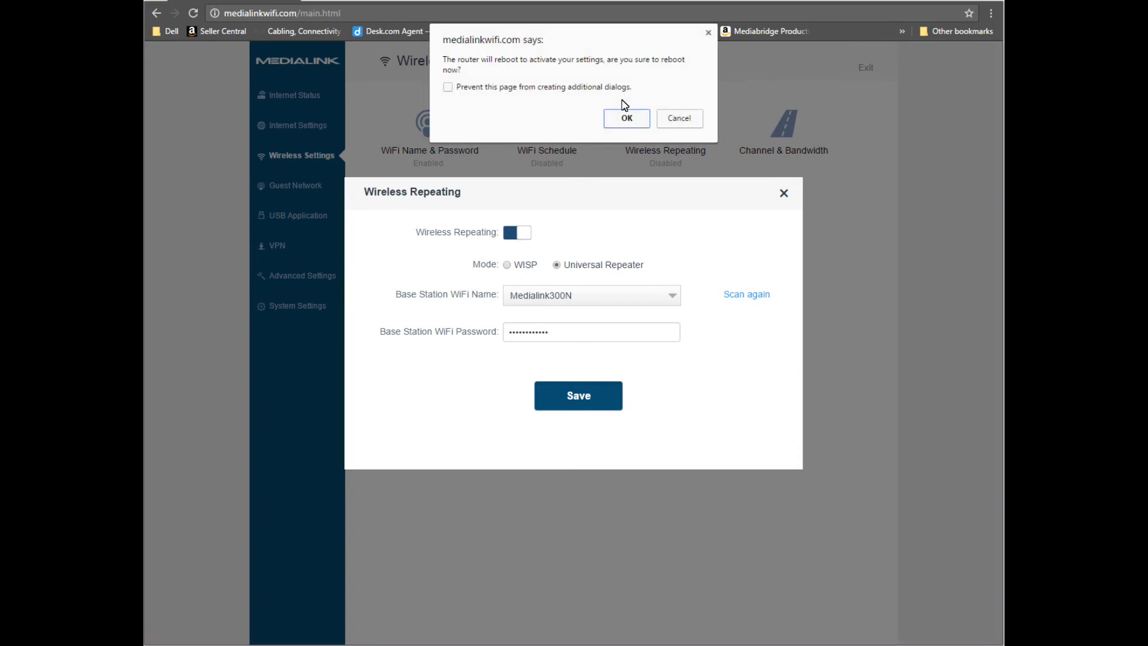
mouse_move(635, 128)
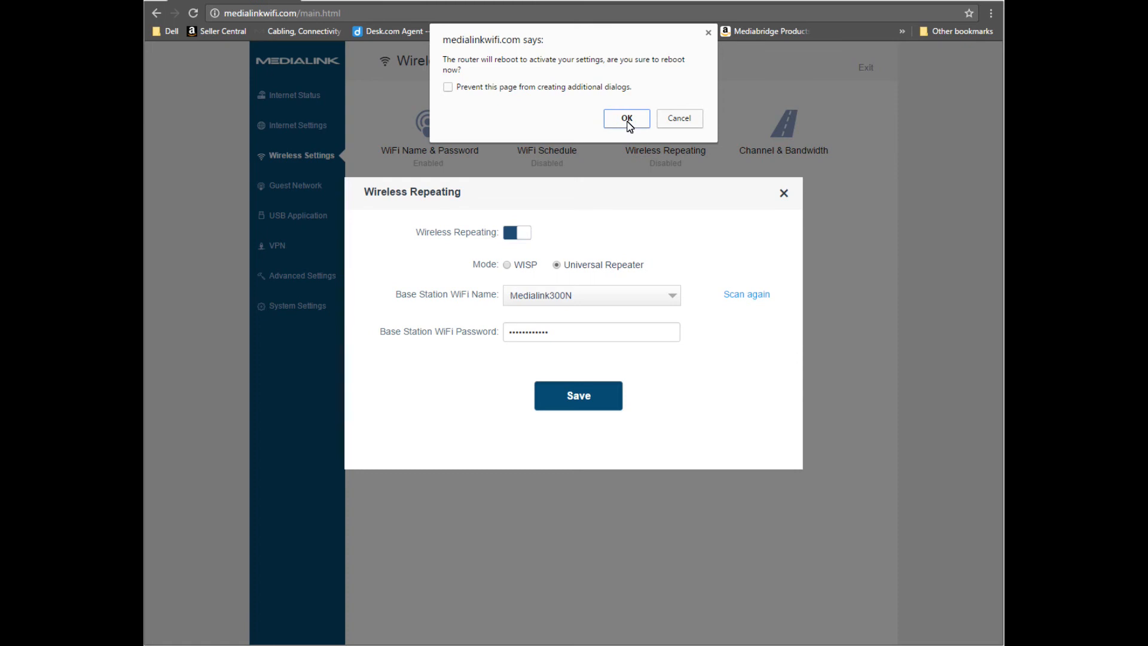
left_click(625, 119)
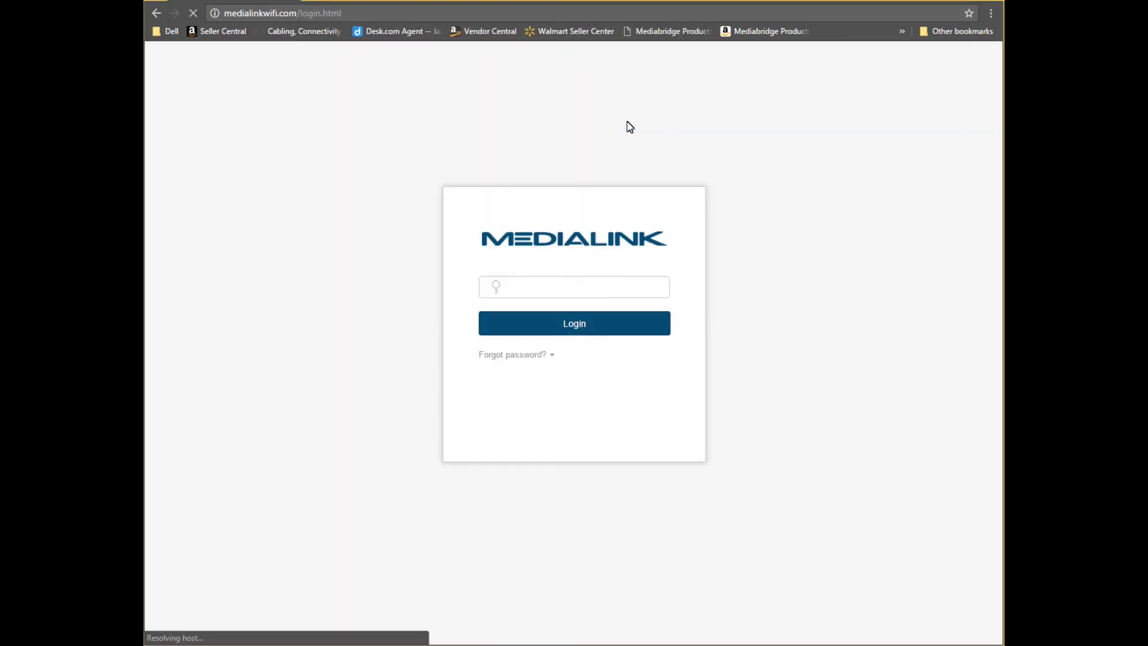
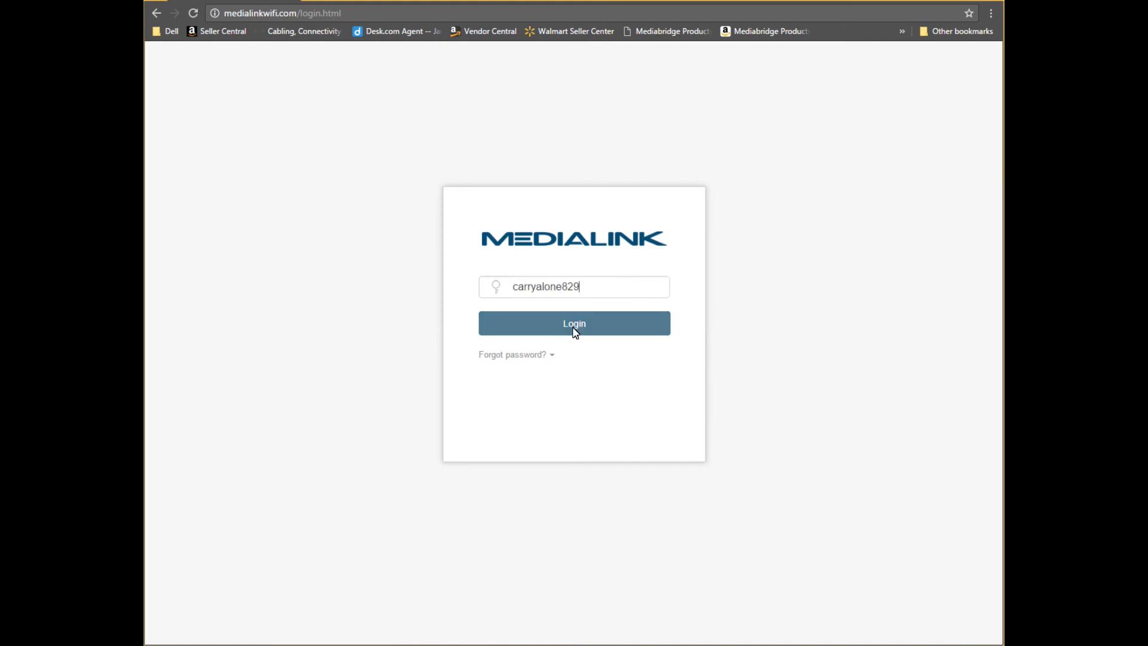
Sign back in with the login password to see the bridged-successfully status page
left_click(574, 323)
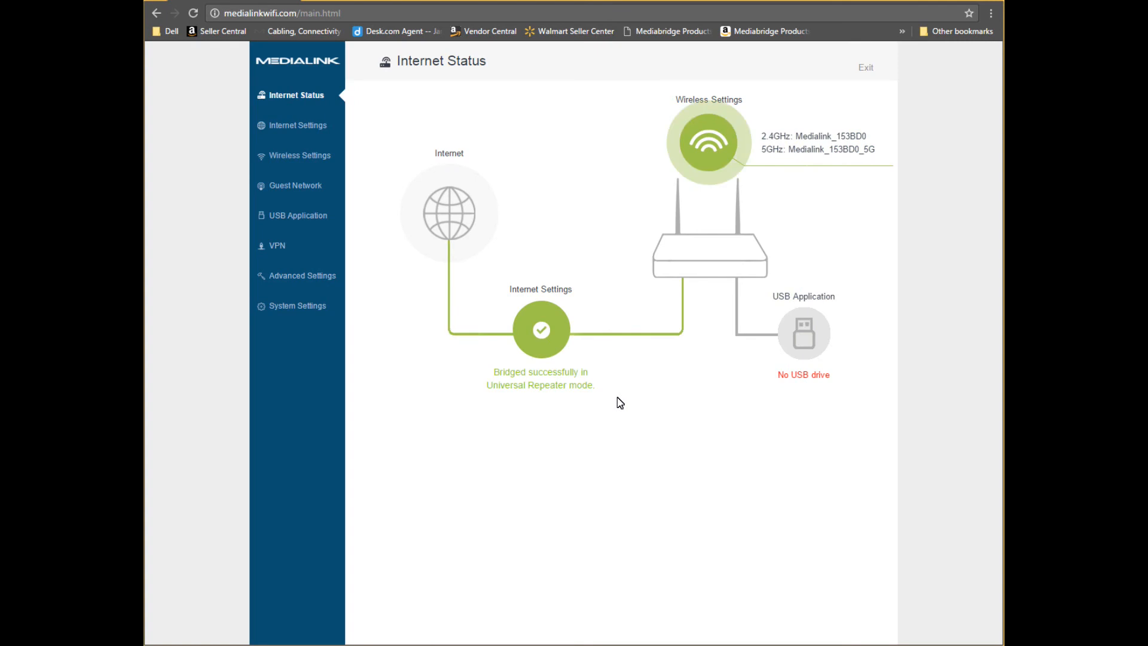